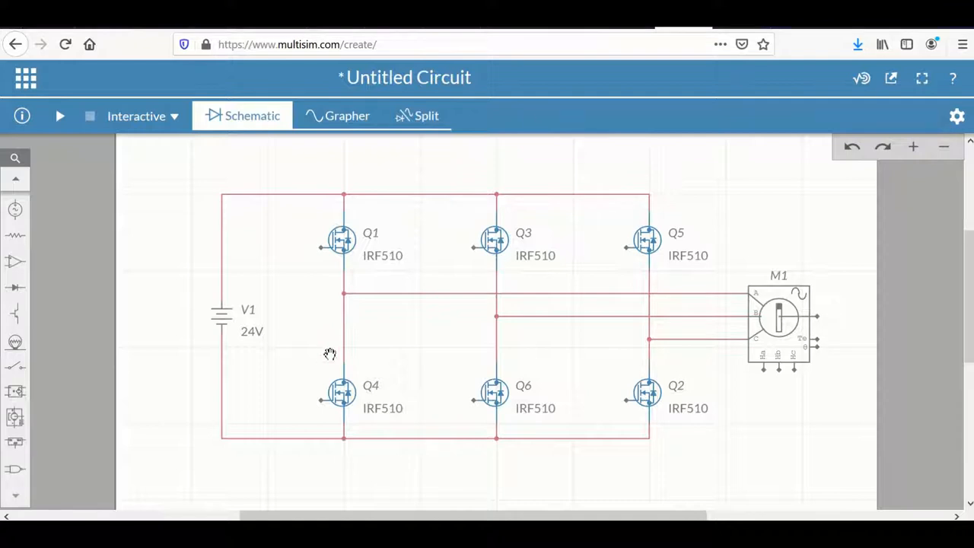
mouse_move(189, 409)
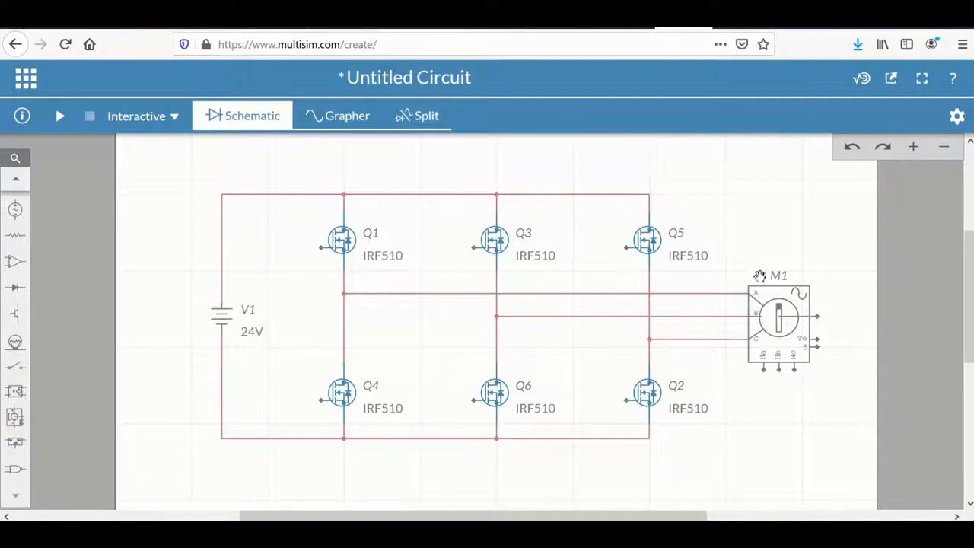
mouse_move(748, 376)
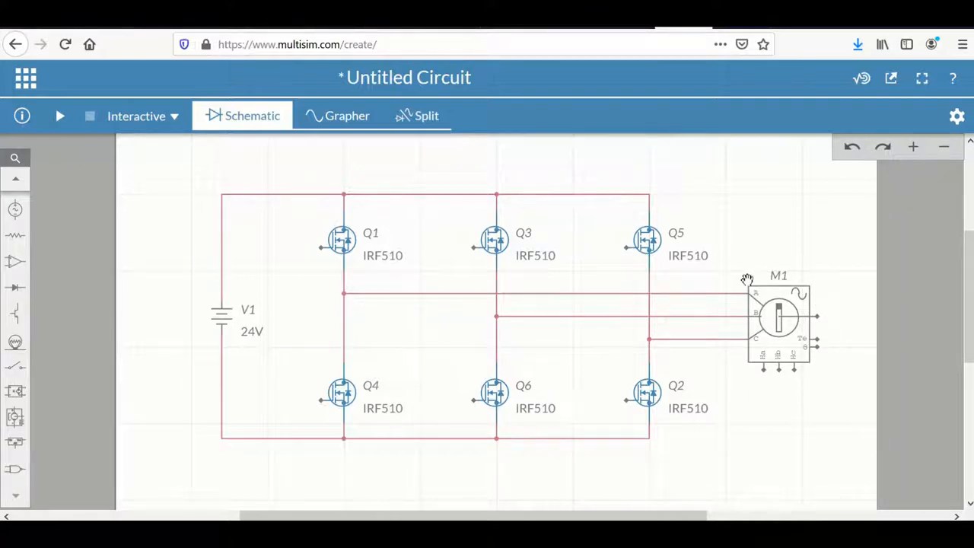
mouse_move(799, 374)
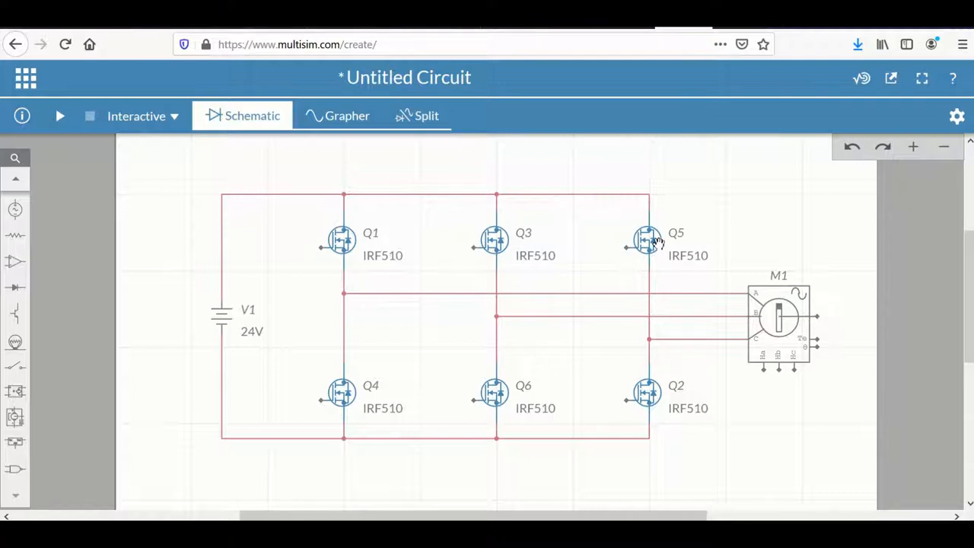
mouse_move(510, 404)
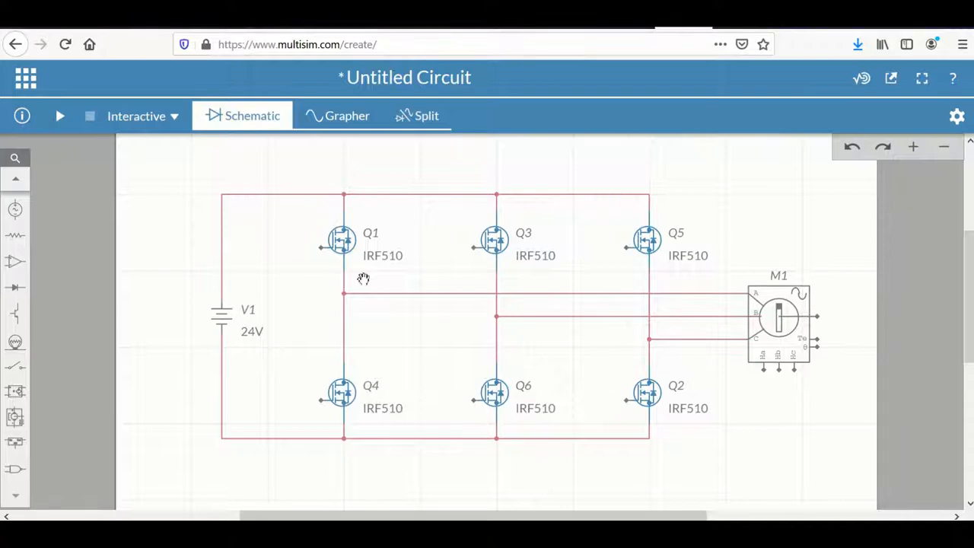
mouse_move(286, 245)
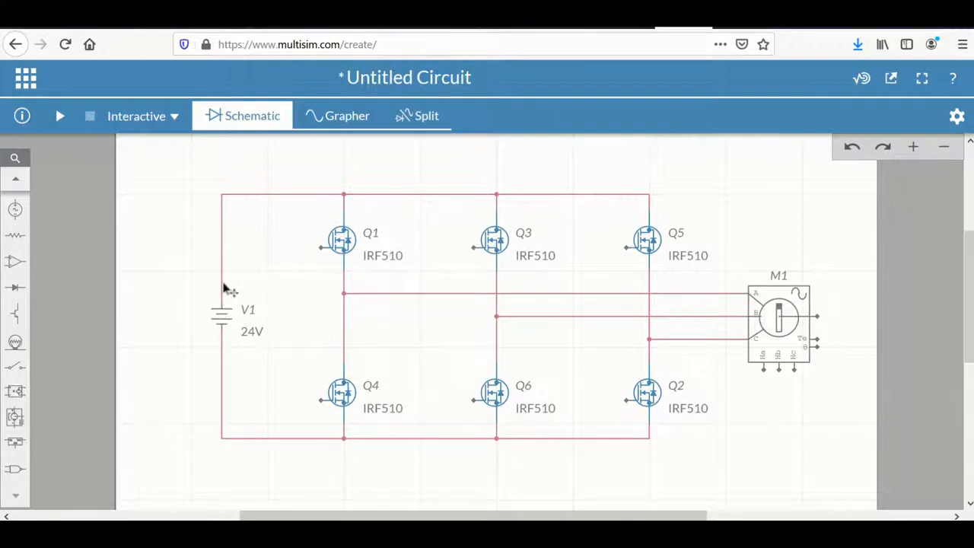
mouse_move(344, 205)
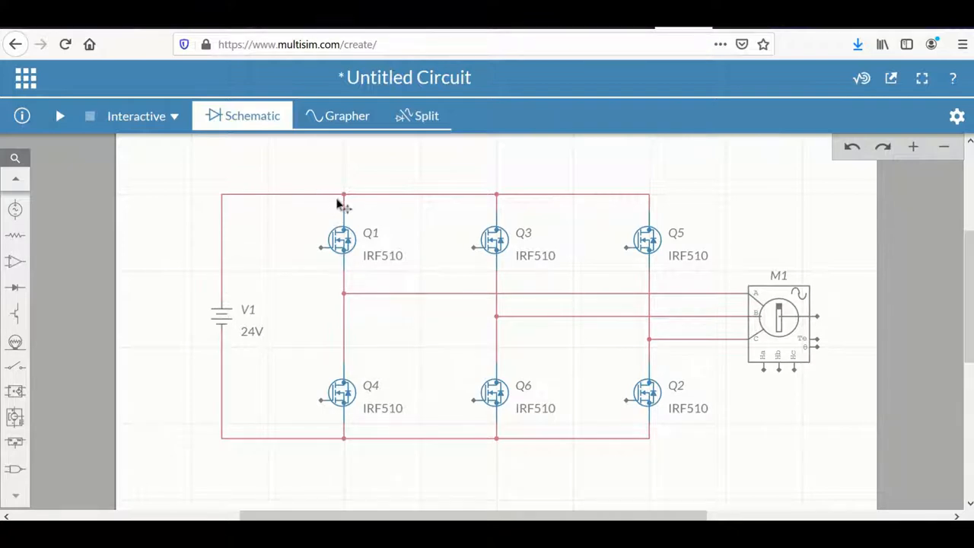
mouse_move(846, 304)
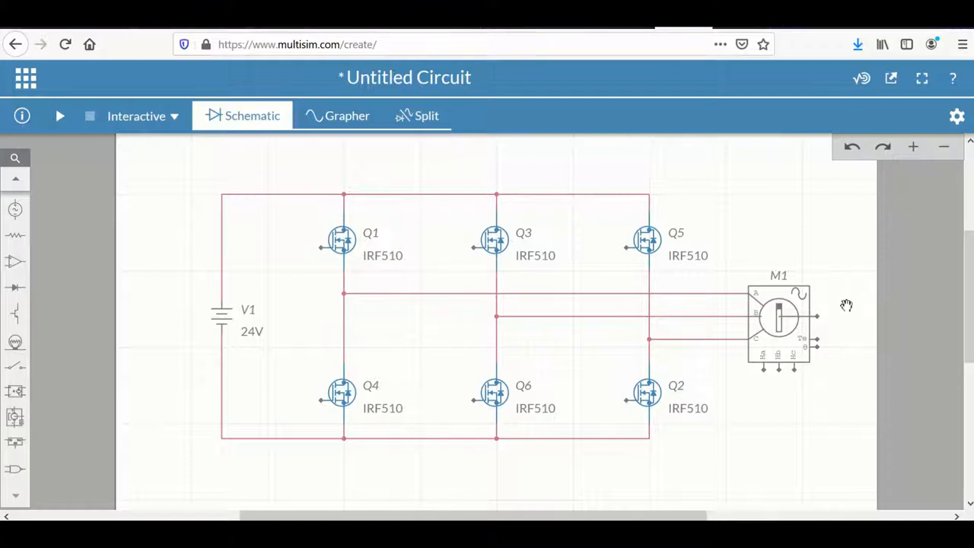
mouse_move(766, 320)
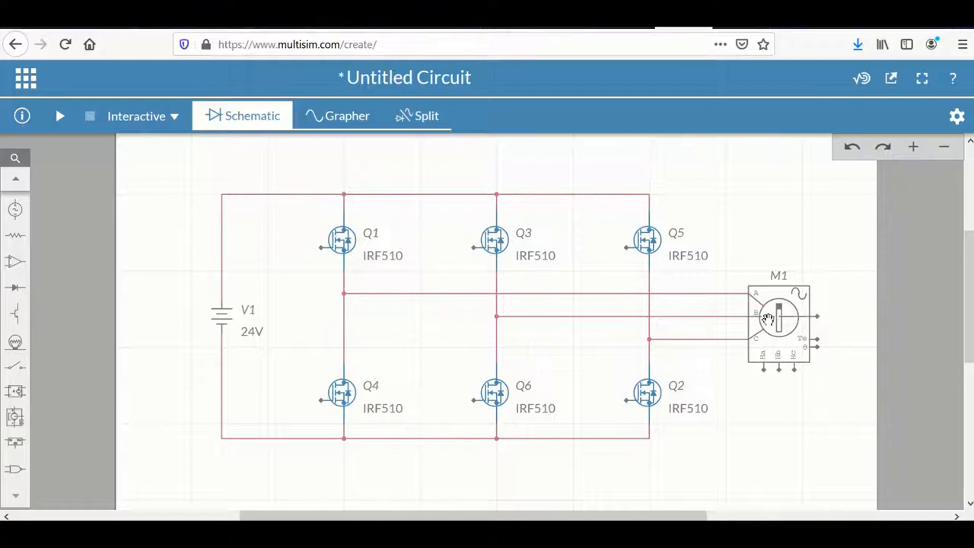
mouse_move(499, 387)
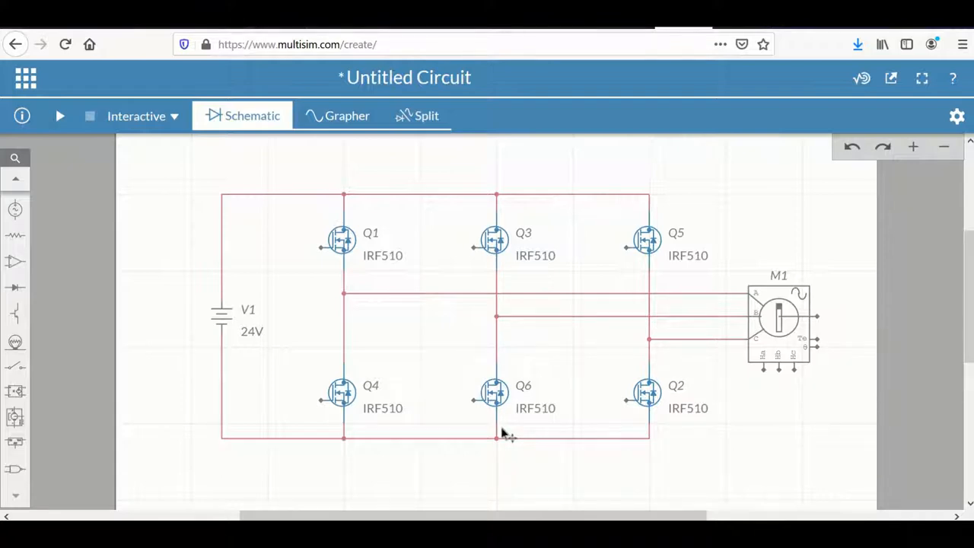
mouse_move(350, 292)
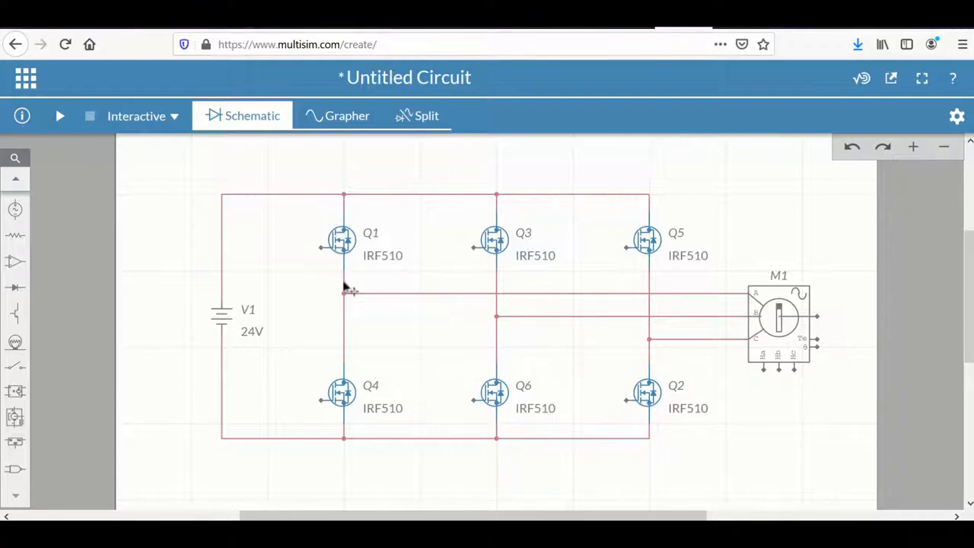
mouse_move(738, 275)
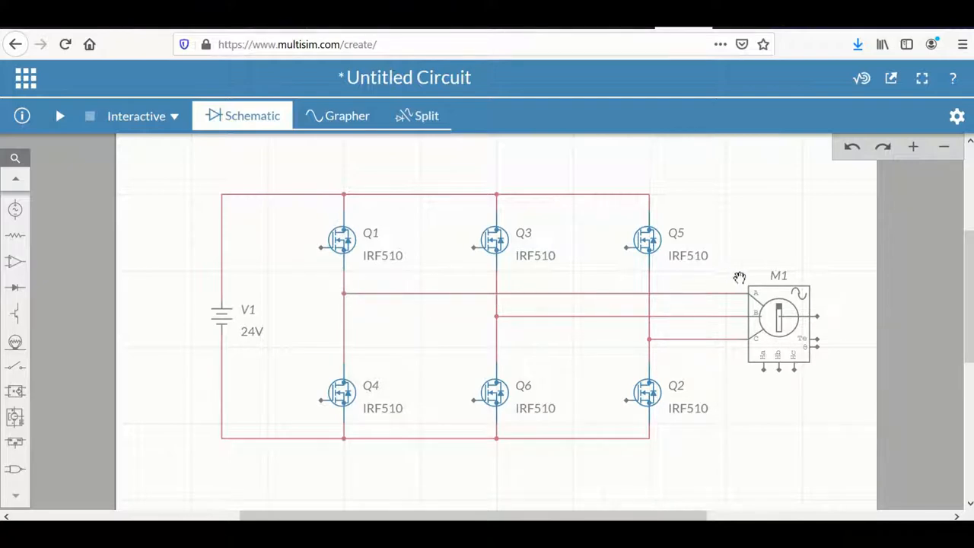
mouse_move(658, 364)
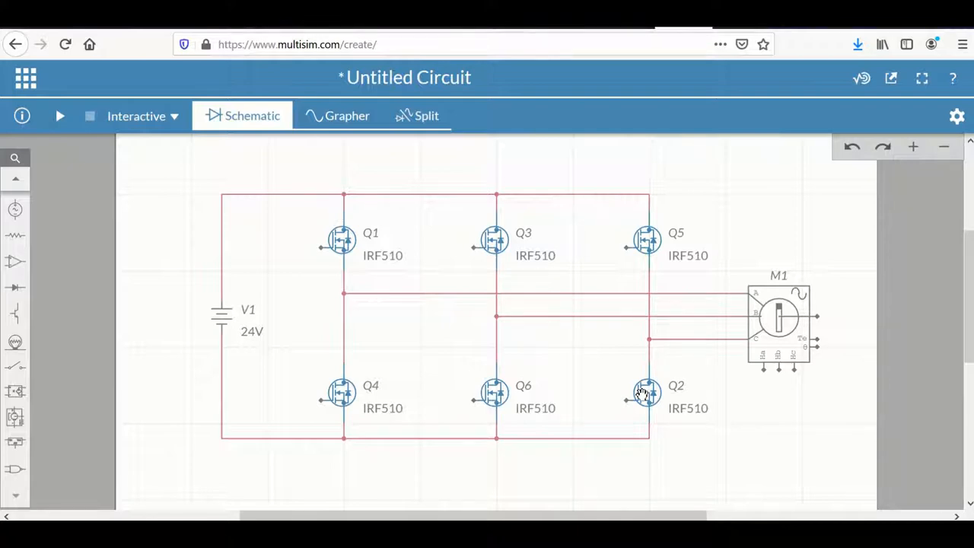
mouse_move(655, 390)
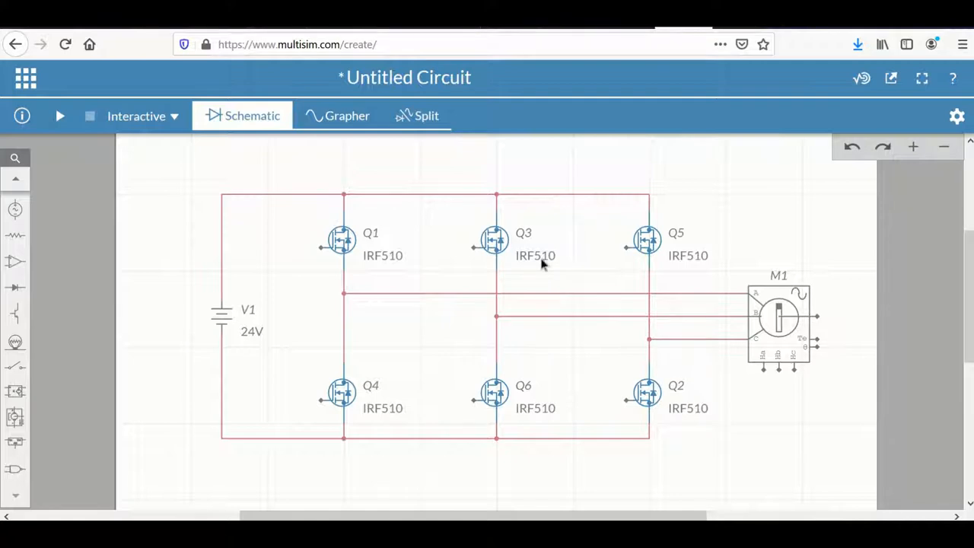
mouse_move(505, 230)
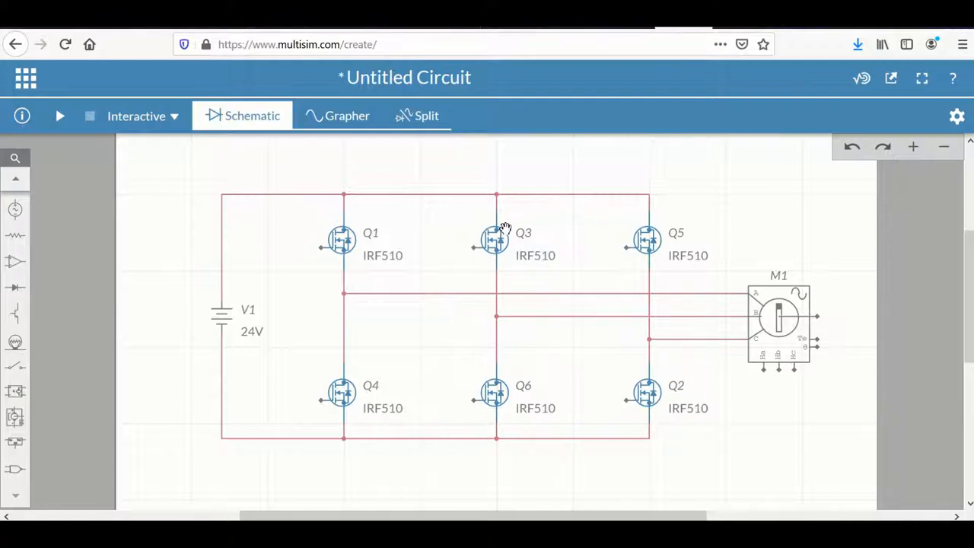